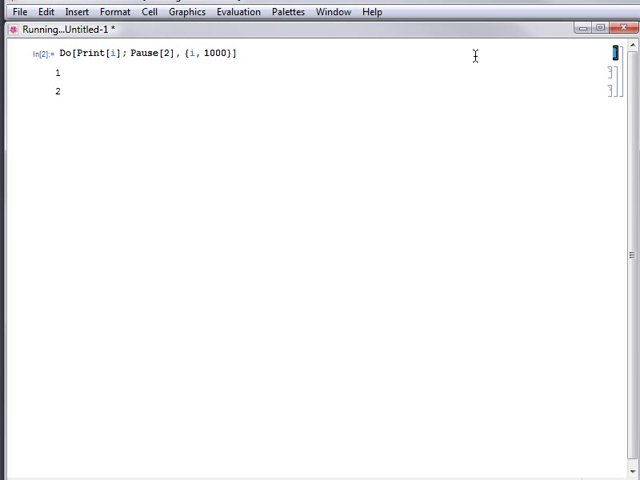
Step: Abort the running Do loop after it prints 4, then select the $Aborted output
click(238, 11)
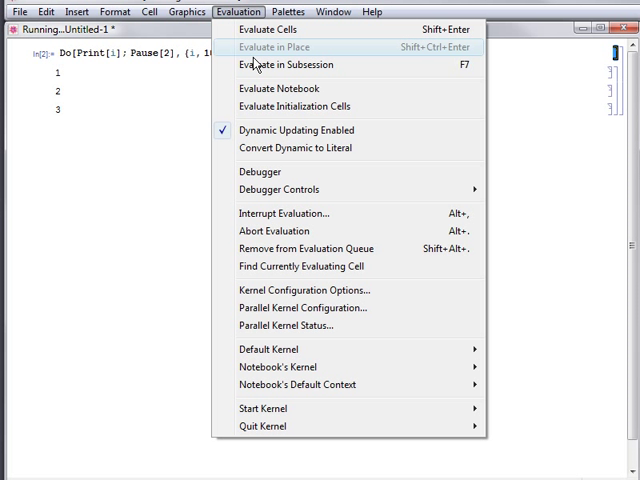
click(276, 231)
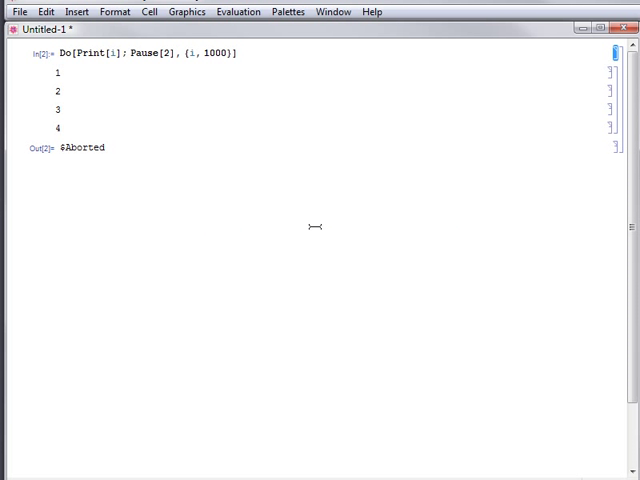
double_click(81, 147)
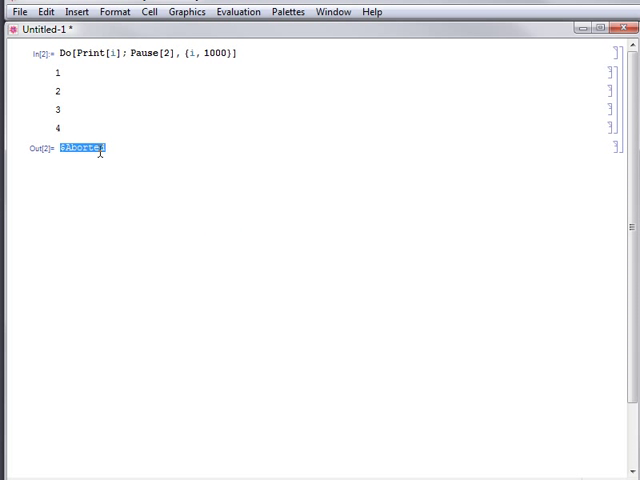
mouse_move(150, 153)
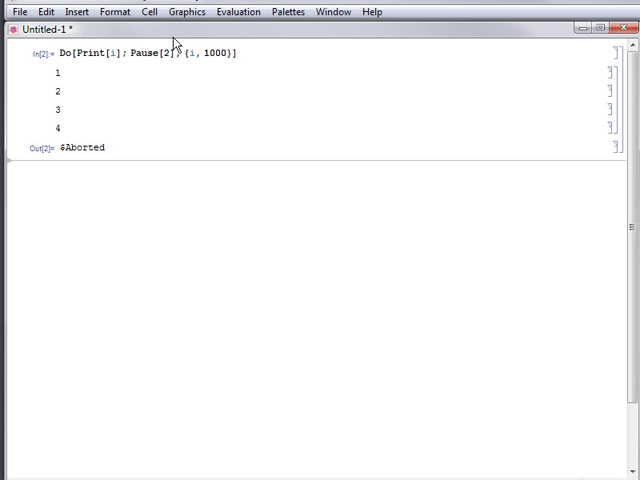
Step: Quit the local kernel through Evaluation > Quit Kernel > Local and confirm
click(238, 11)
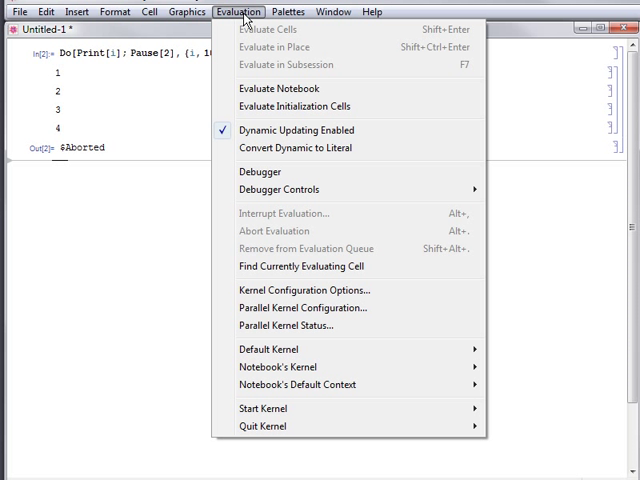
mouse_move(280, 426)
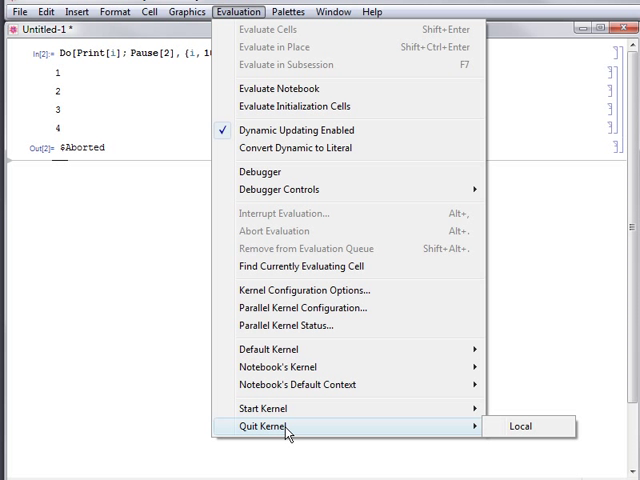
click(520, 426)
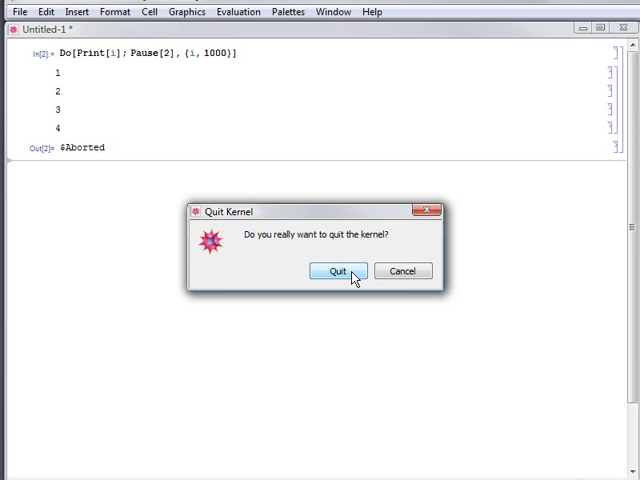
click(338, 270)
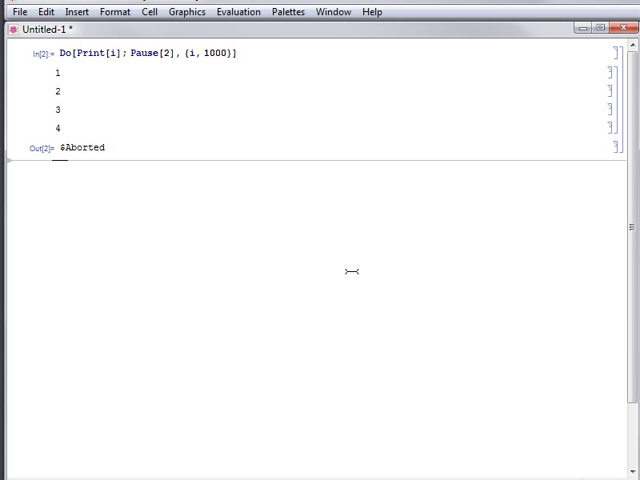
mouse_move(268, 42)
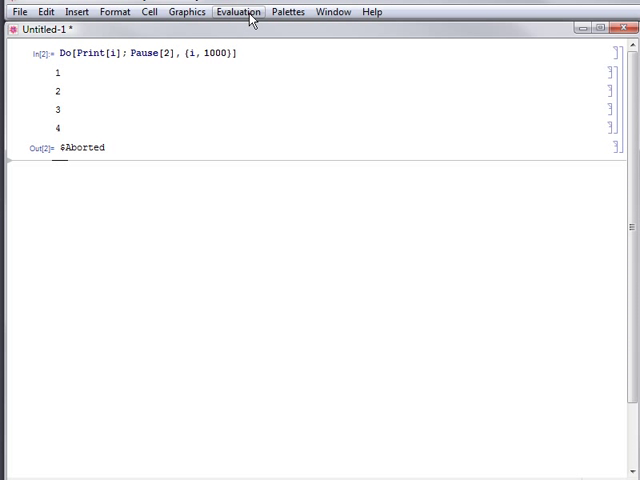
mouse_move(252, 18)
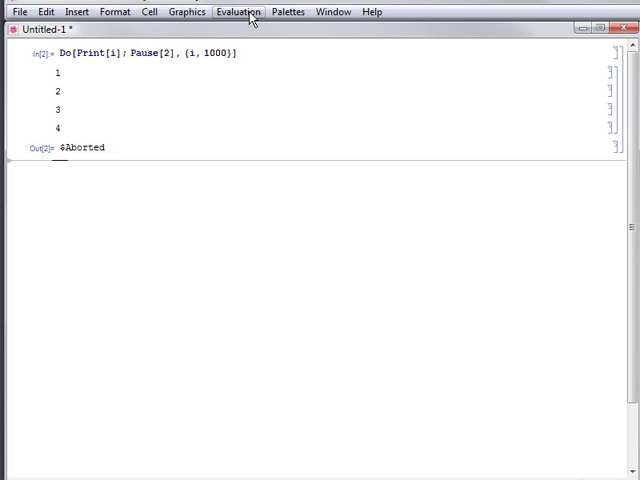
Step: Start a fresh local kernel from Evaluation > Start Kernel > Local
click(239, 11)
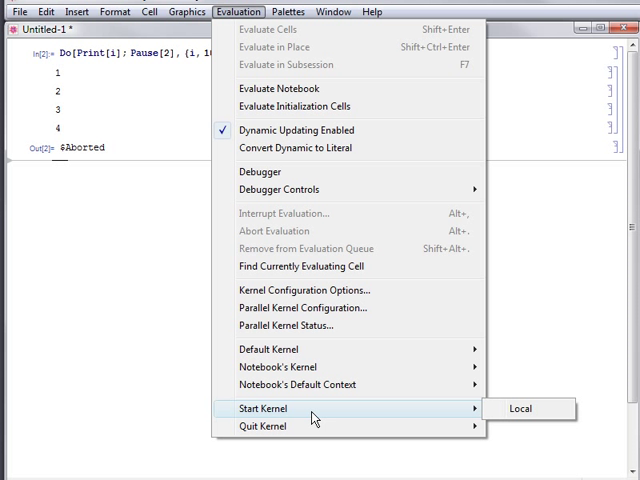
mouse_move(521, 408)
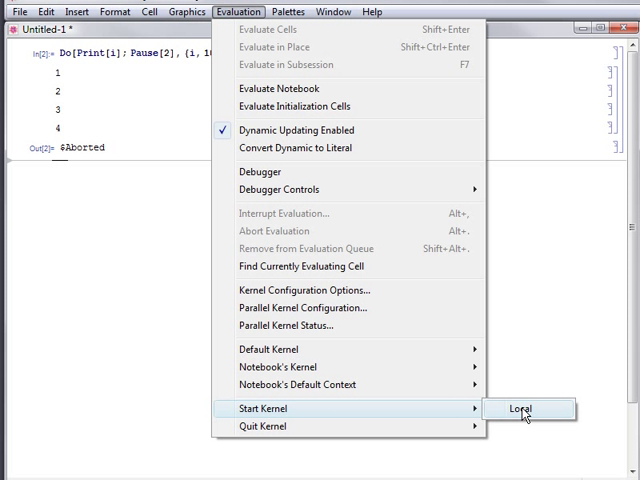
click(521, 408)
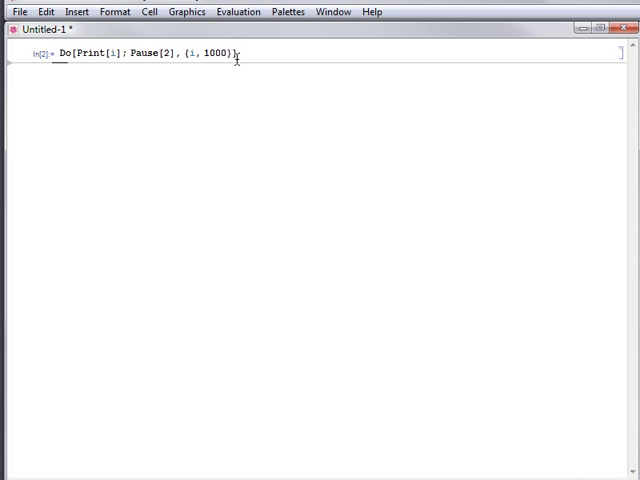
Step: Rerun the Do loop cell on the fresh kernel and bring up the Evaluation menu
key(shift+enter)
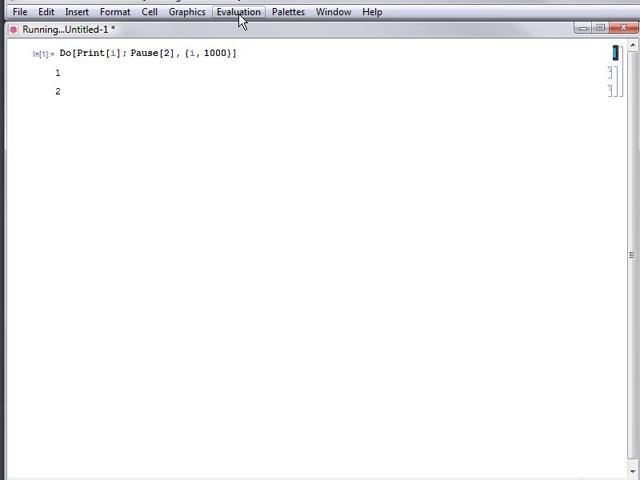
click(238, 11)
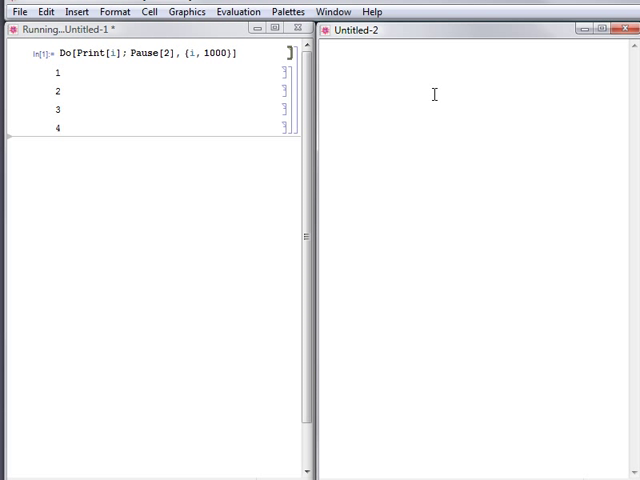
Step: Enter i in the subsession dialog to inspect the loop counter
text(i)
text(Return[])
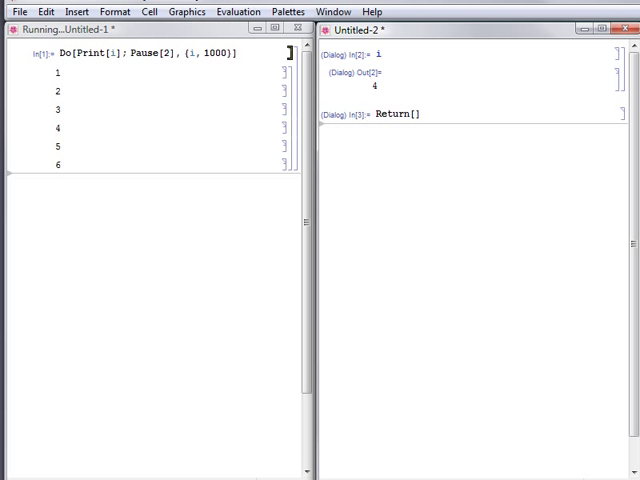
mouse_move(435, 104)
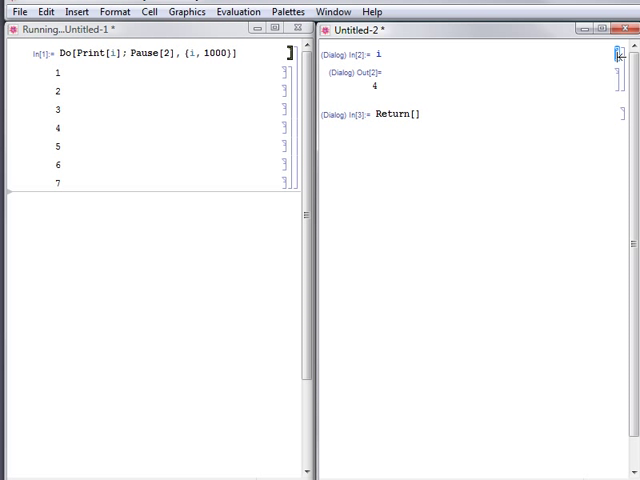
Step: Choose Evaluate in Subsession while the Do loop keeps printing
click(240, 11)
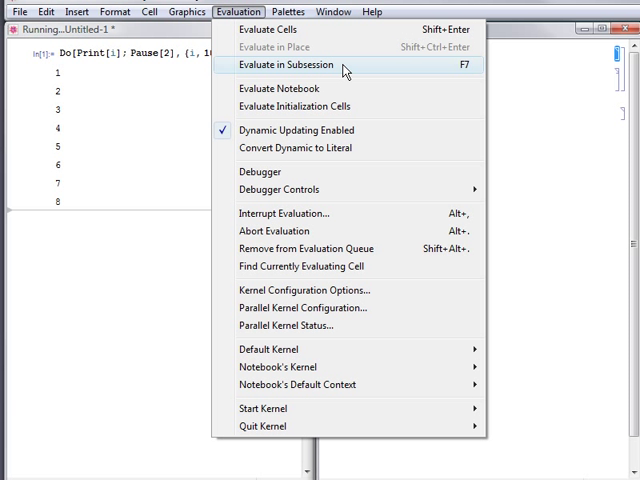
click(300, 65)
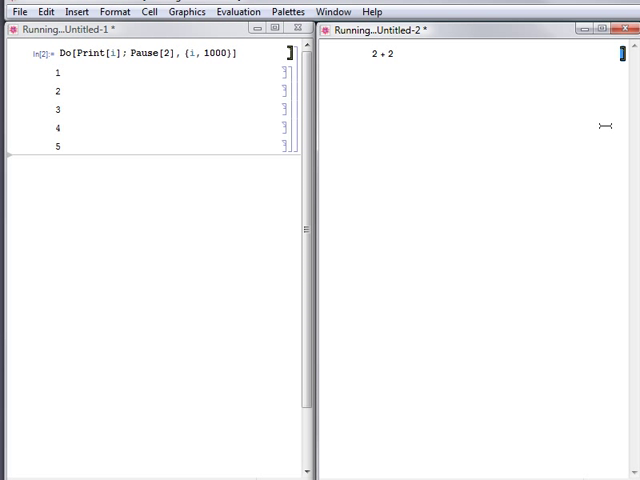
Step: Bring up the Evaluation commands to stop the running loop
click(238, 11)
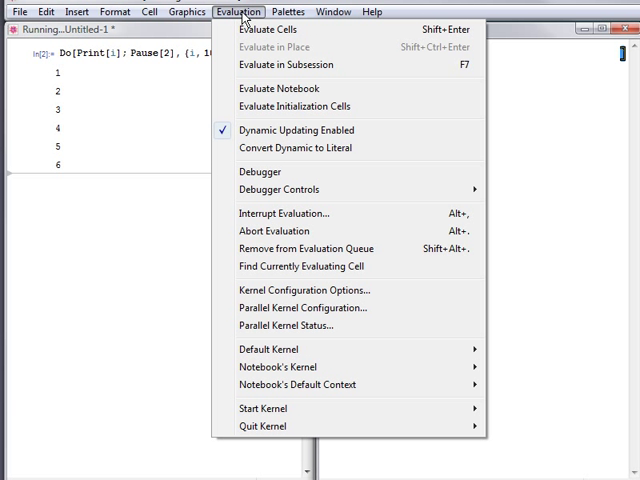
mouse_move(290, 231)
text(Pr)
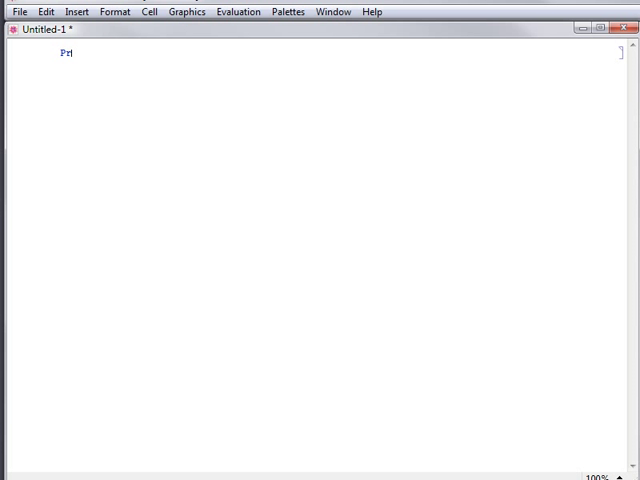
Step: Evaluate Print[a]; Abort[]; Print[b], printing only a and returning $Aborted
text(int[a])
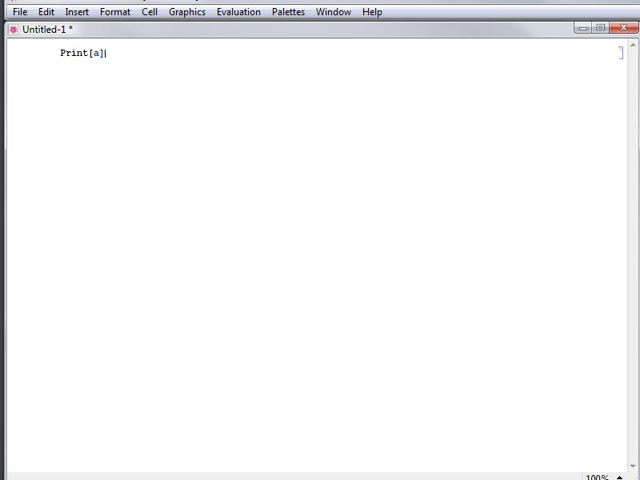
text(; Abort[];)
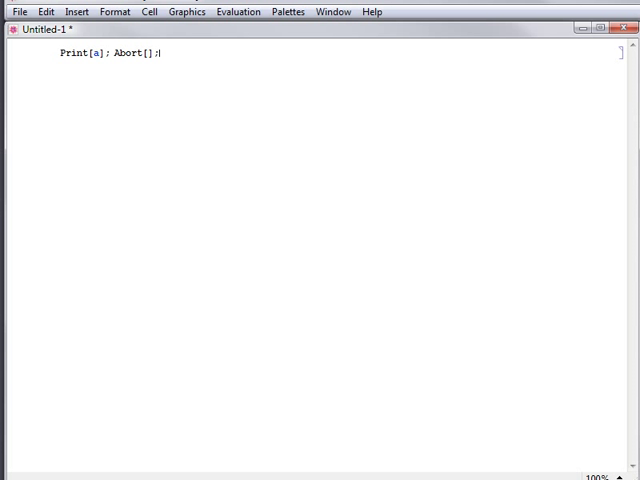
text(Print[b)
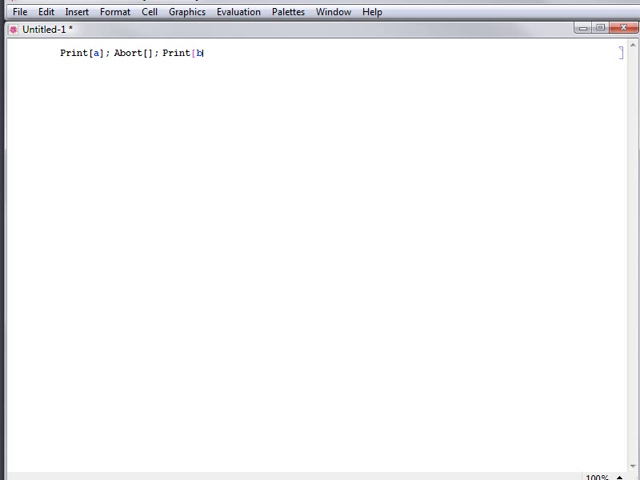
key(Shift+Enter)
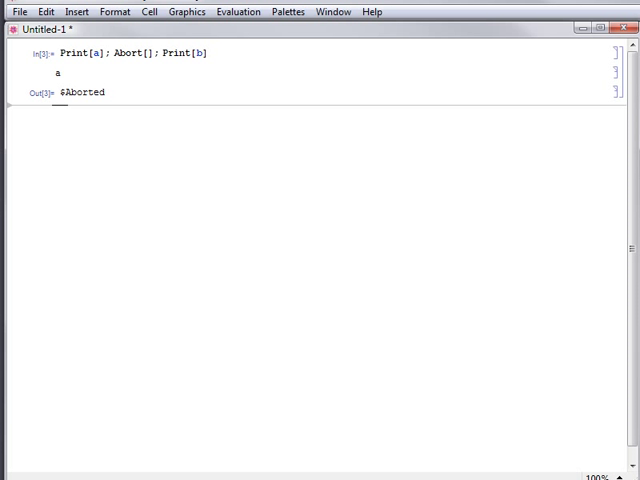
text(fpit[f_, start)
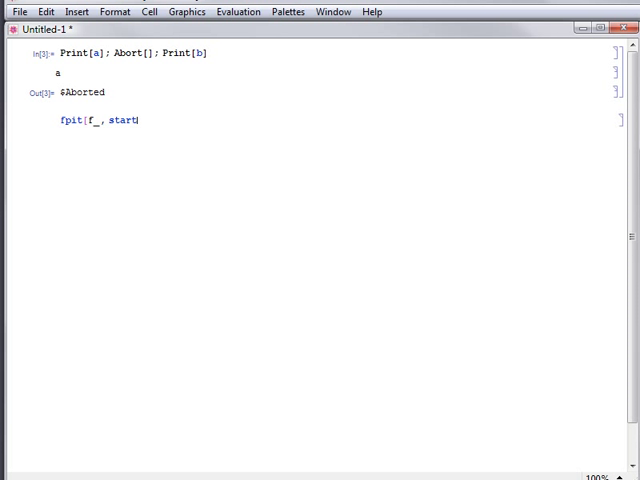
Step: Define fpit[f_, start_, limit_] as FixedPoint with an If[Abs[x] > limit, Abort[], f[x]] guard
text(_, limit_])
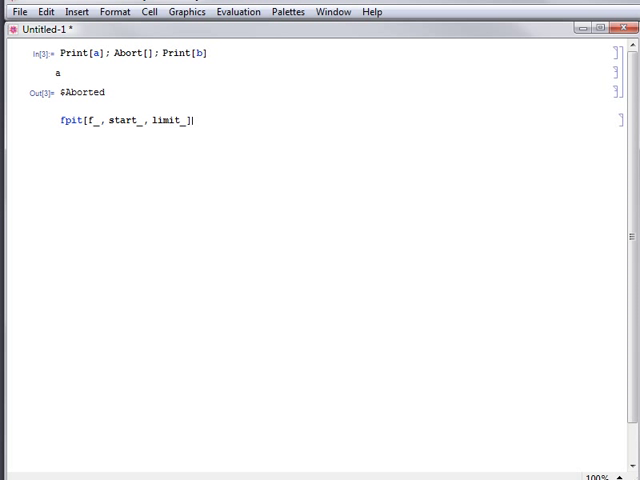
text(:= FixedPoint[Function[{x}, If[Abs[x)
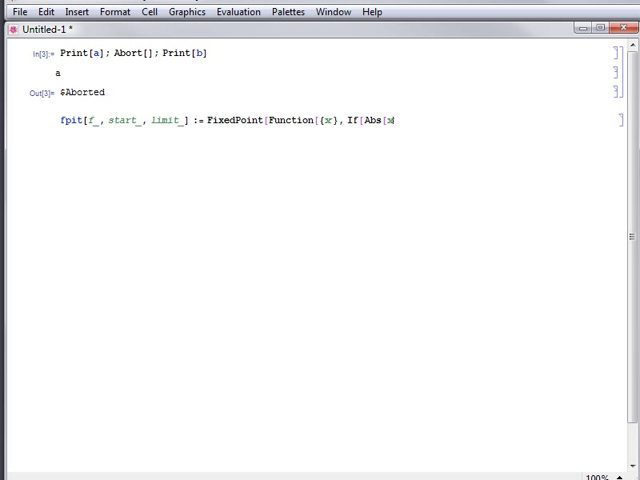
text(> limit, Abort[]])
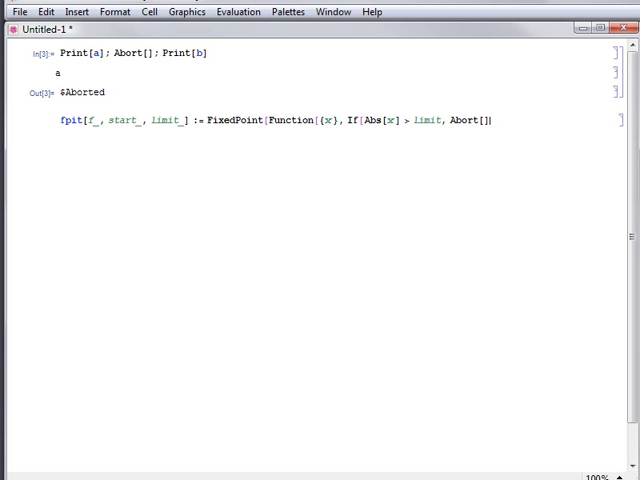
text(, f[x]]])
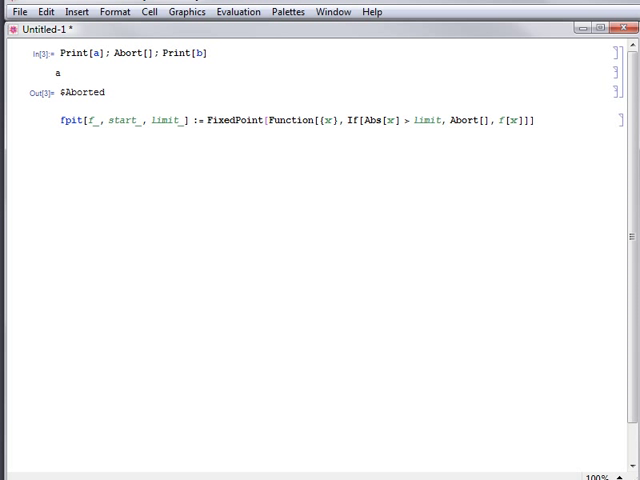
text(, start, 10^6)
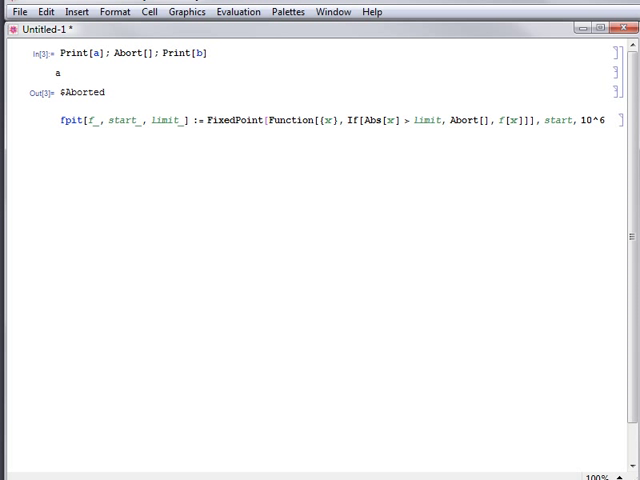
Step: Evaluate fpit[Exp, 1., 100], returning $Aborted, and type fpit[1 + 1/# &, 1., 100]
text(fpit)
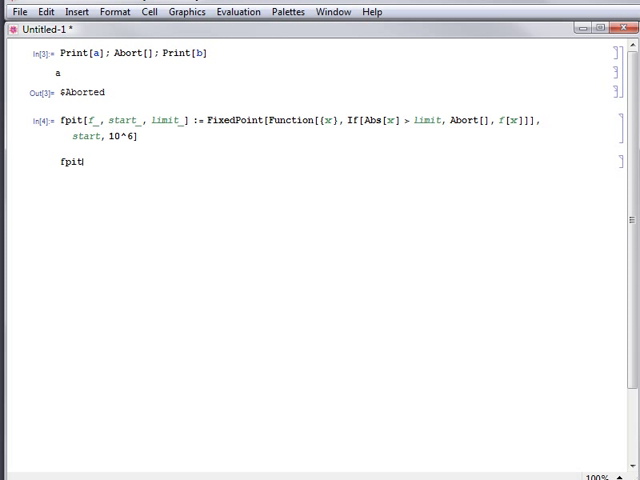
text([Exp, 1., 100])
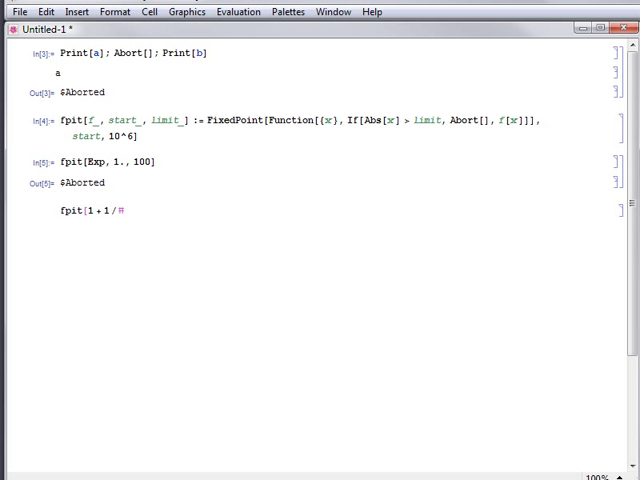
text(&, 1., 100)
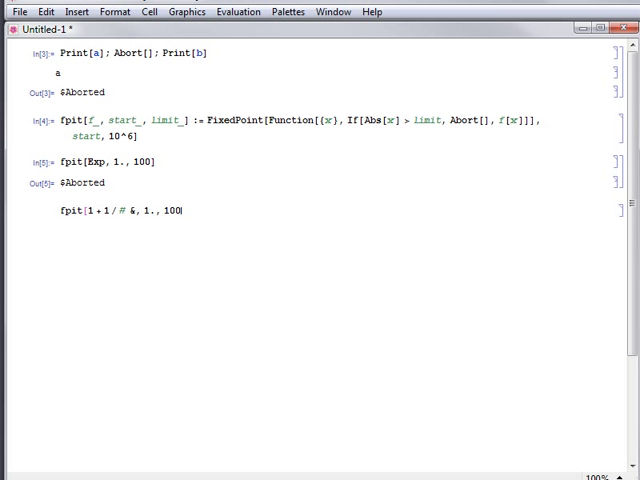